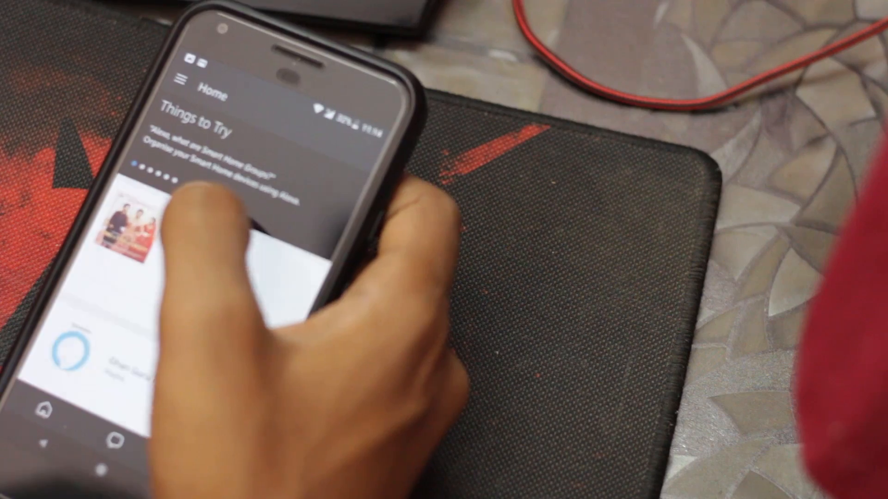
- Reach the Echo device's Settings page from the side menu's Settings entry
left_click(181, 78)
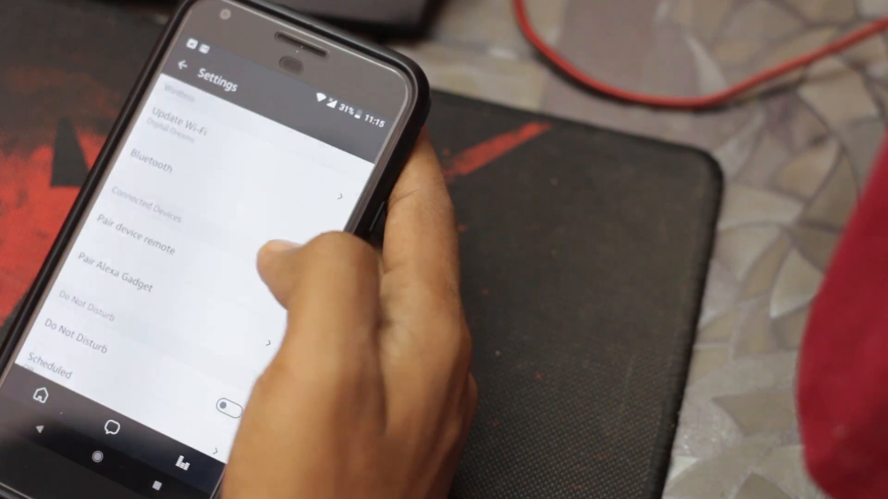
scroll("down", 3)
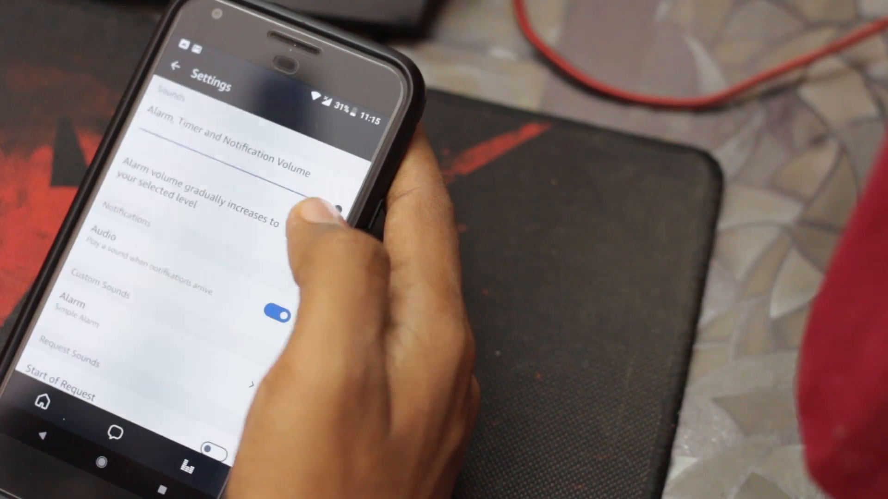
scroll("down", 3)
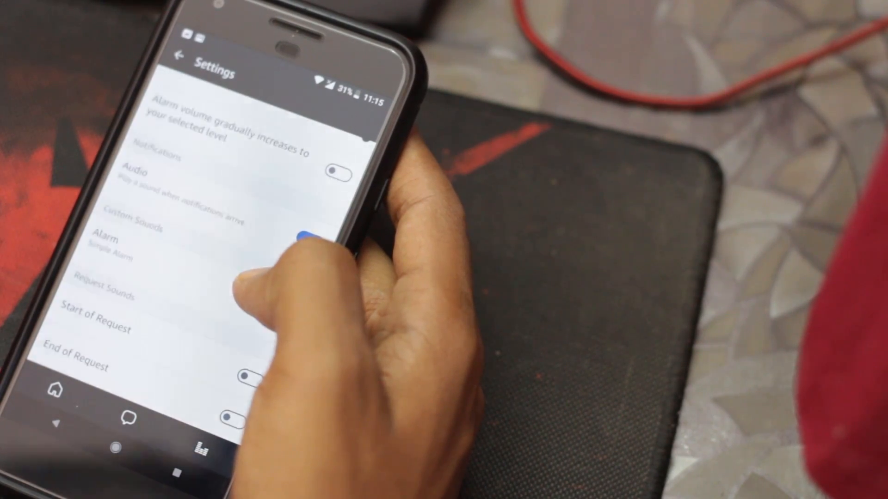
left_click(309, 243)
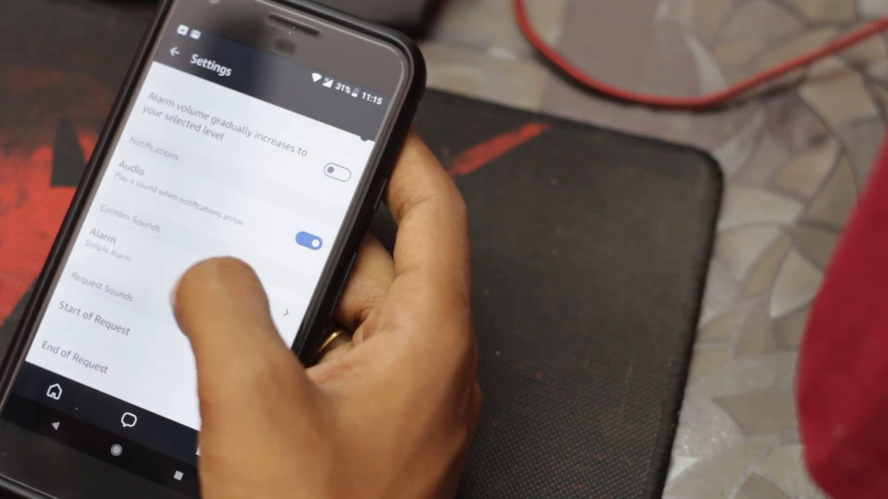
- Choose Squared Waves from the Alarm Default Sound list, replacing Simple Alarm
left_click(113, 237)
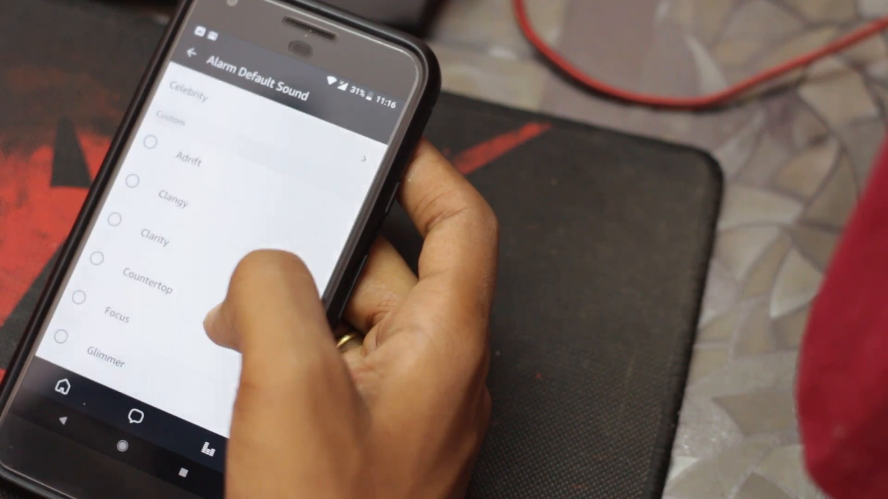
scroll("down", 3)
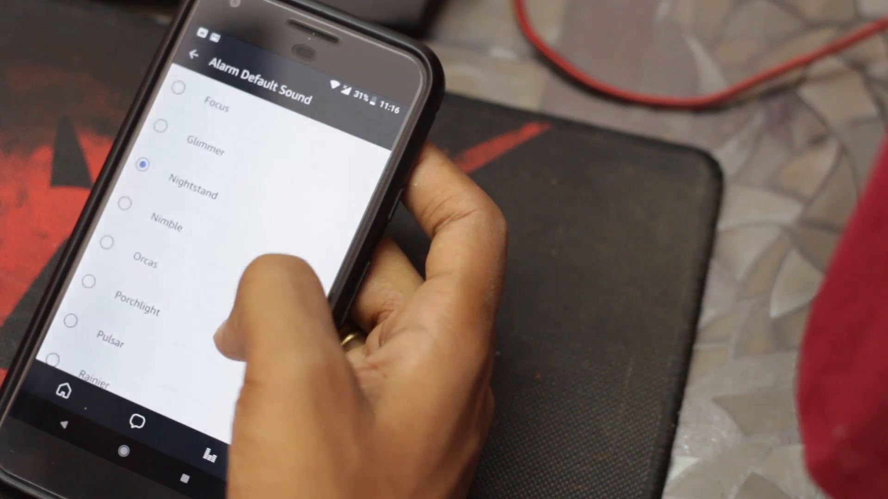
scroll("down", 3)
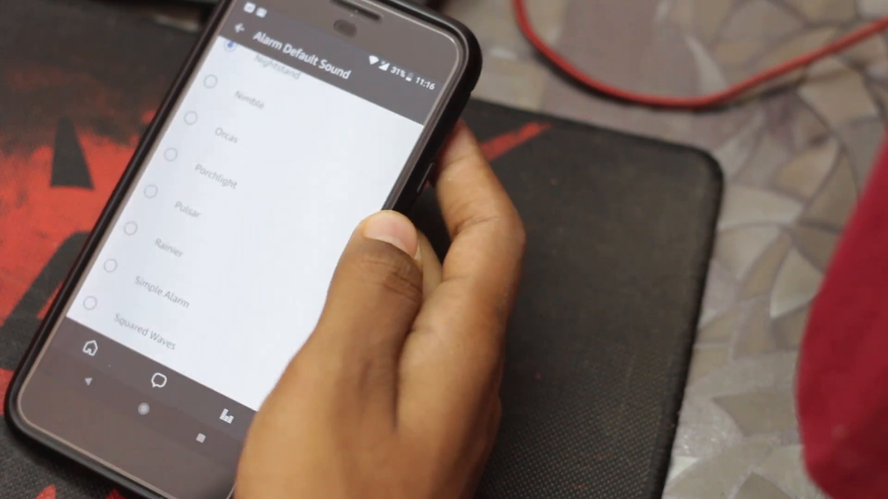
left_click(87, 306)
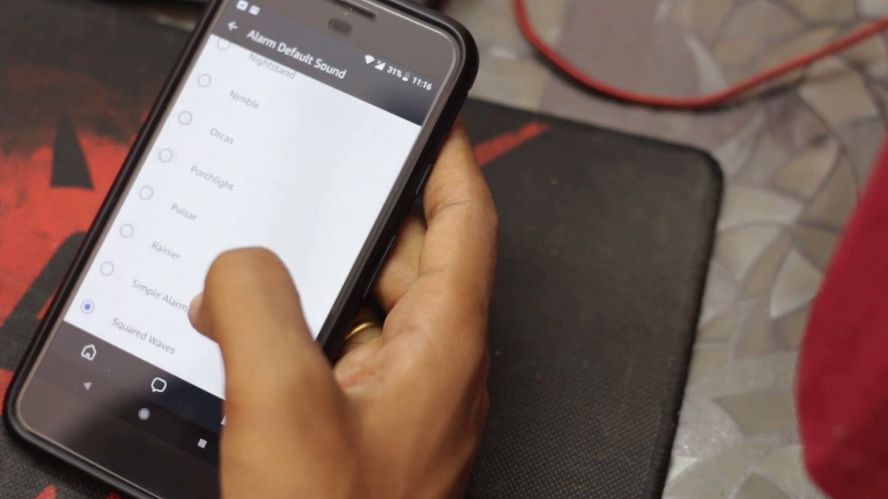